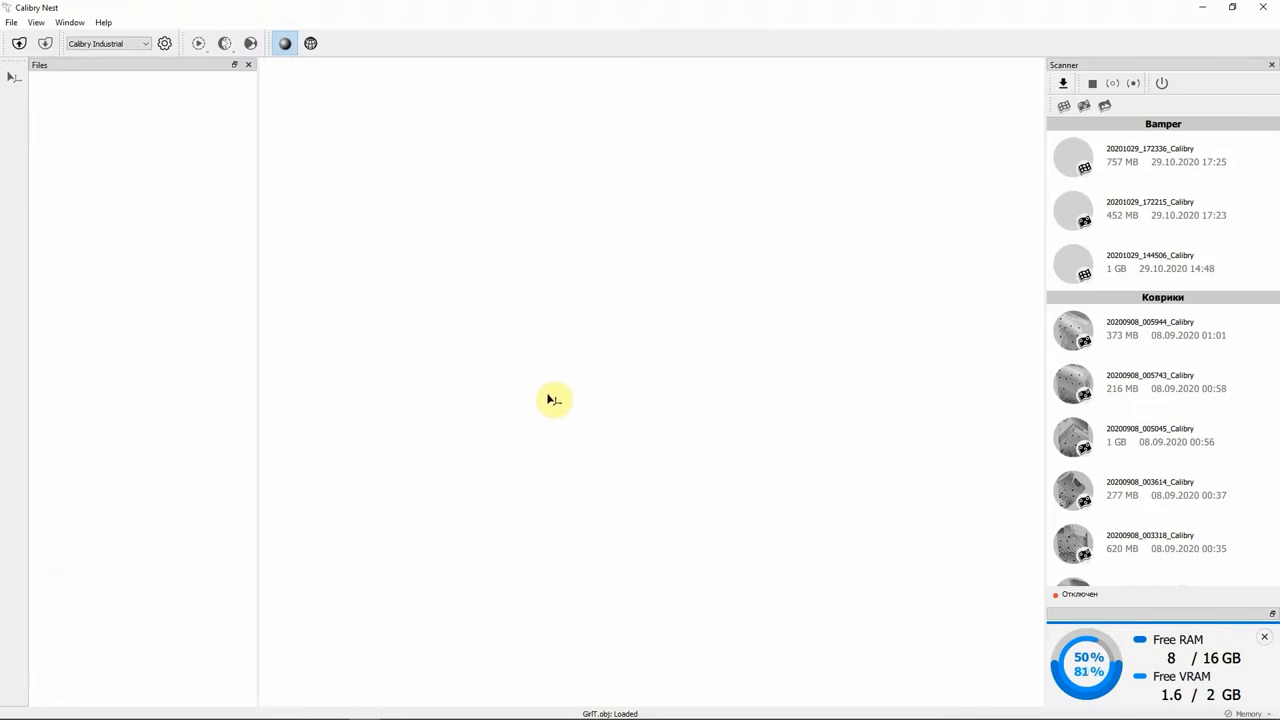
mouse_move(472, 352)
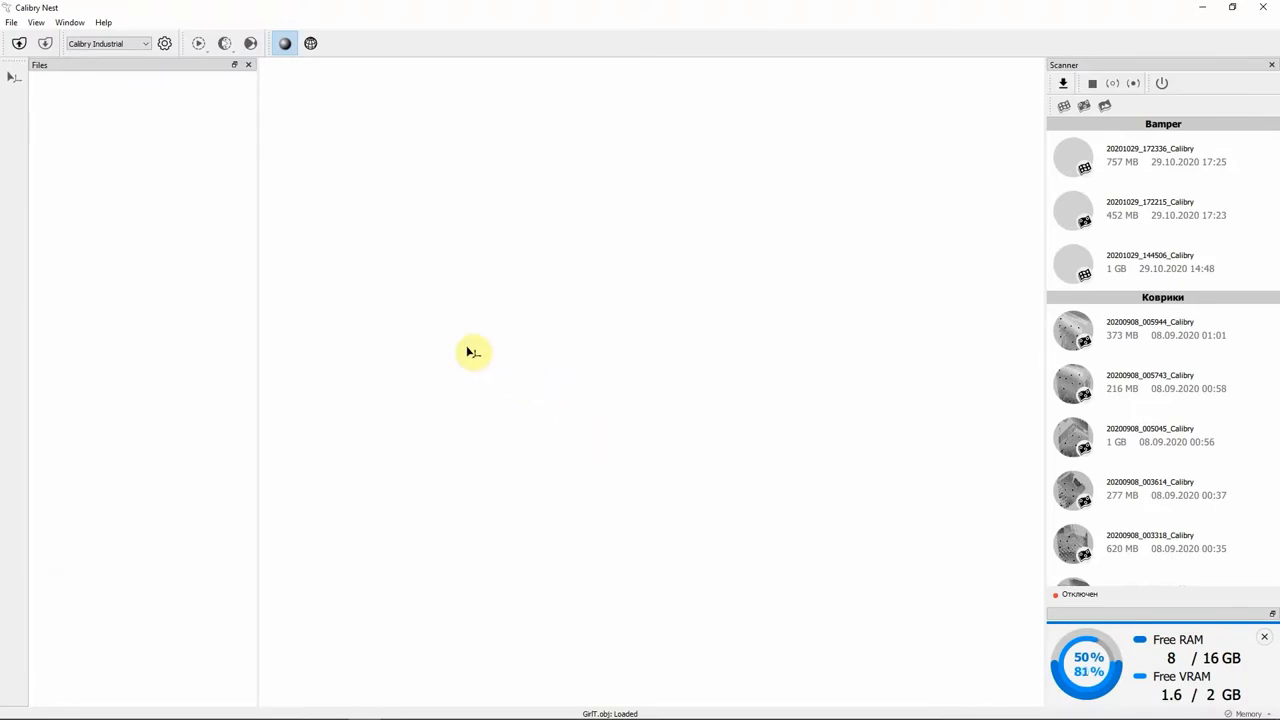
mouse_move(460, 350)
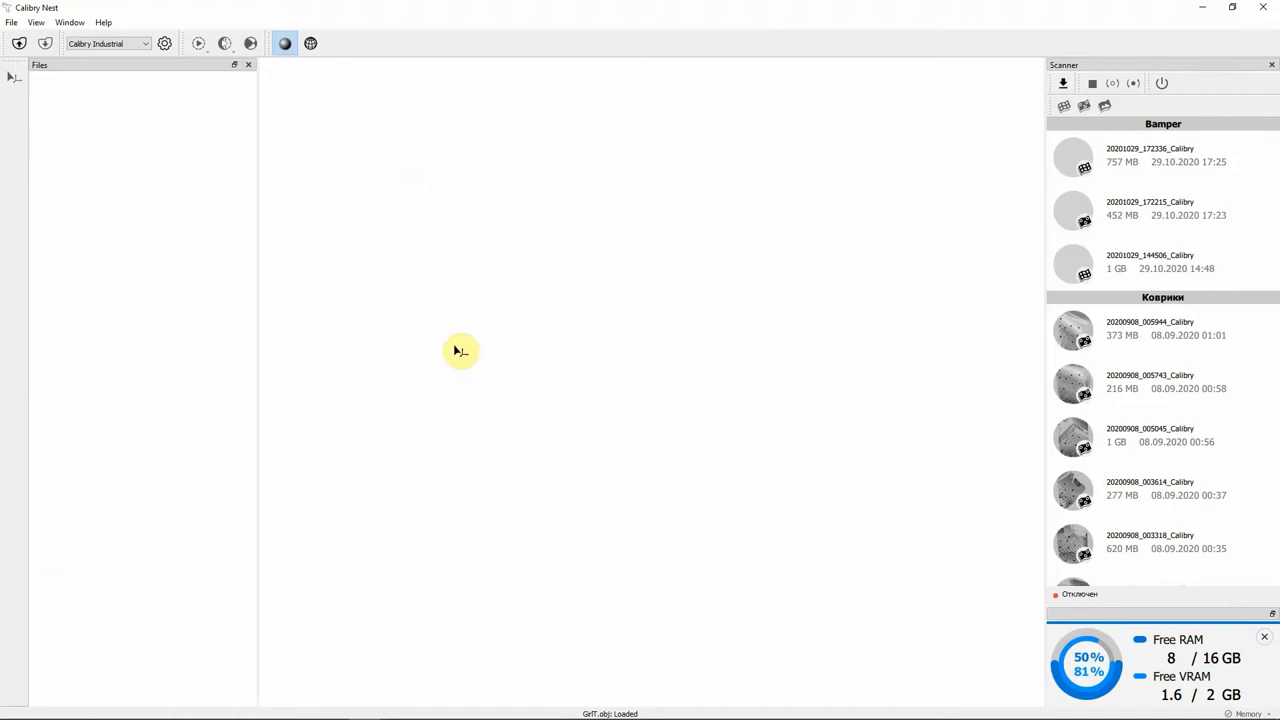
mouse_move(207, 700)
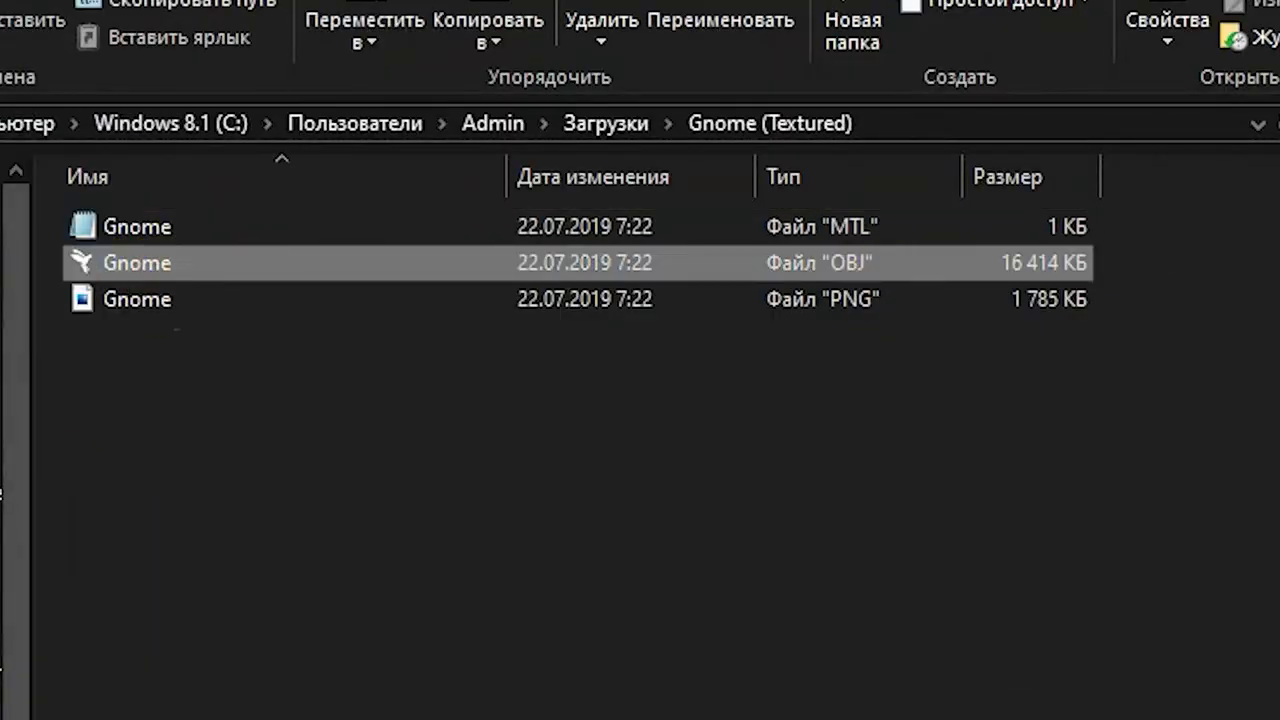
Load the Gnome OBJ file from the Gnome (Textured) folder
double_click(136, 262)
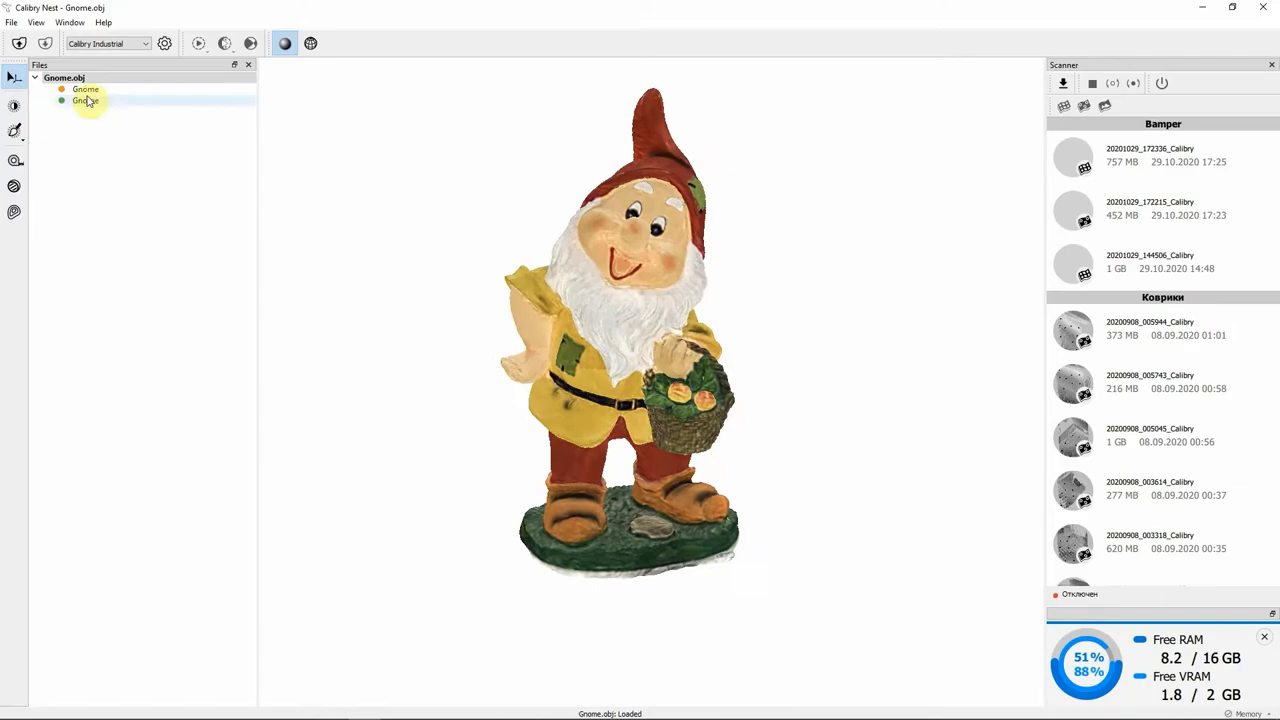
Select the Gnome mesh, turn on the wireframe overlay and zoom in on its face
click(310, 43)
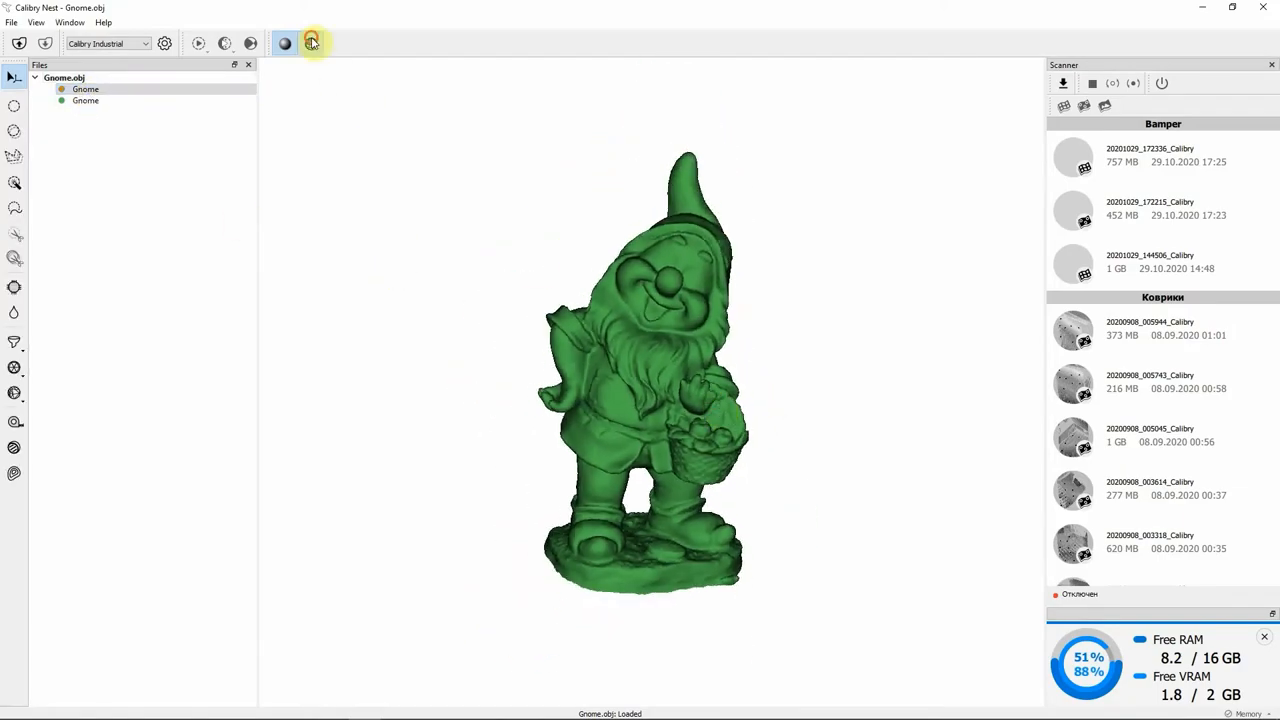
click(311, 43)
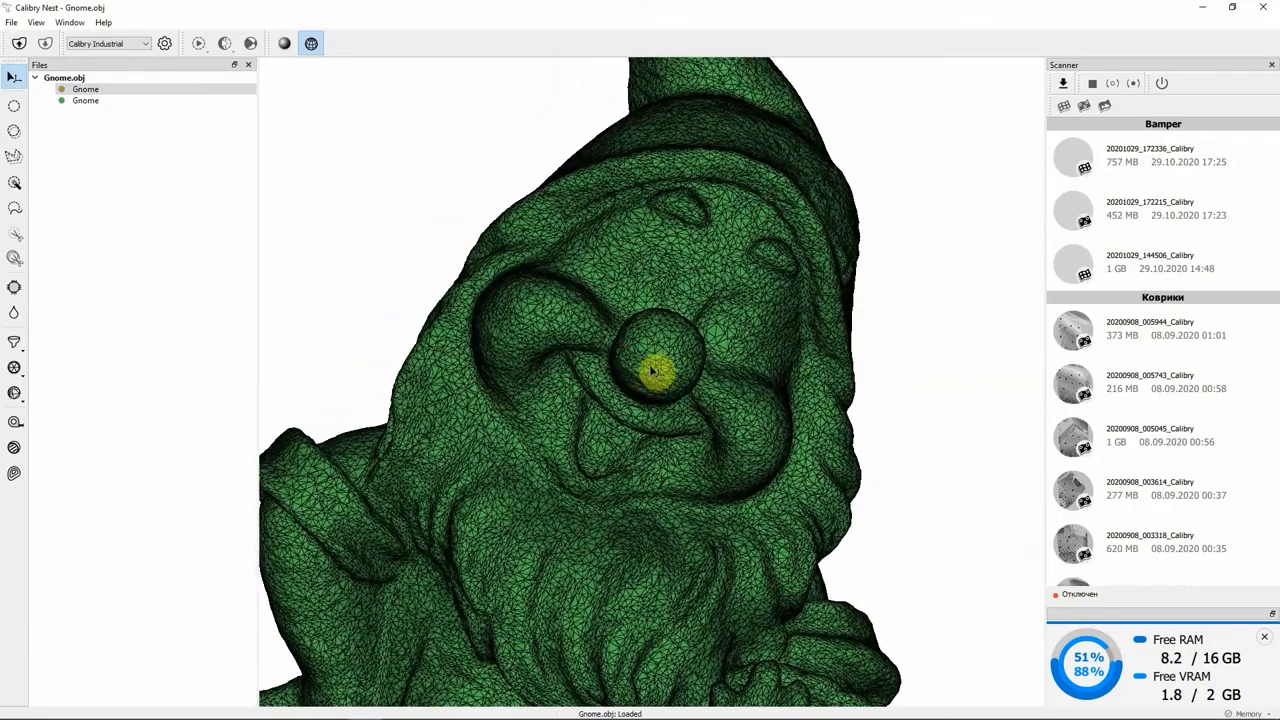
drag(650, 370, 660, 450)
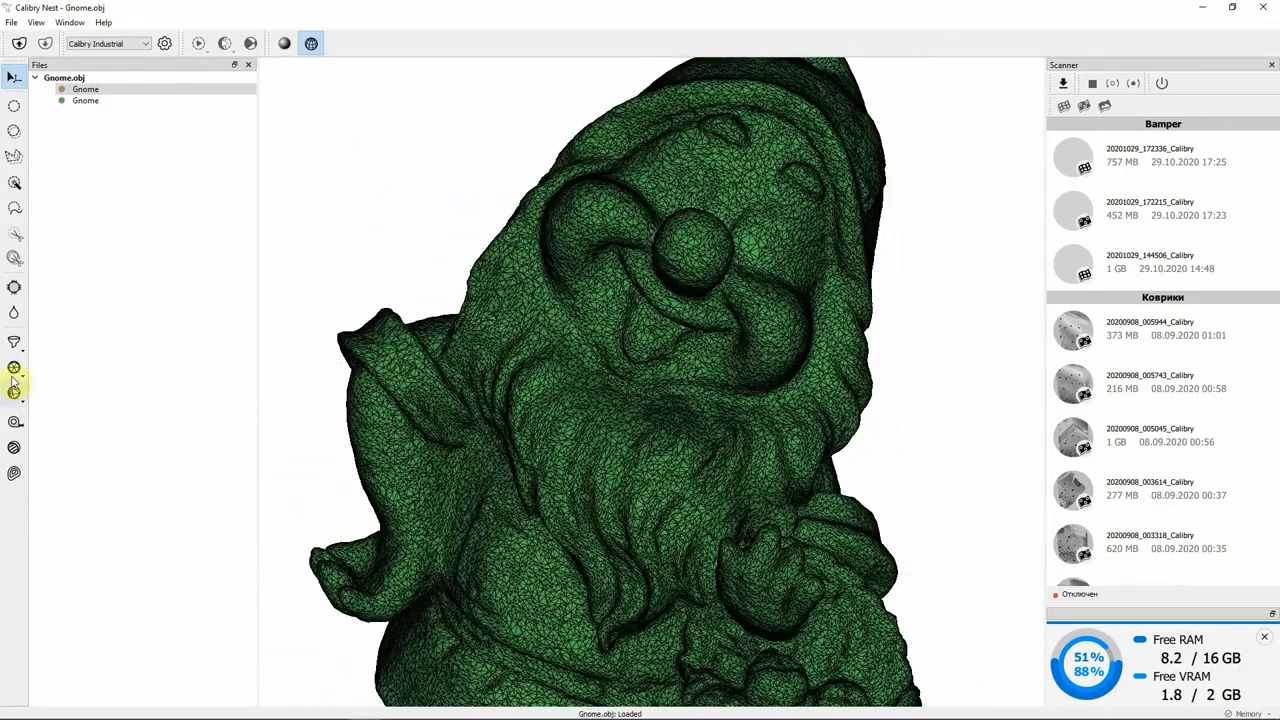
Apply Remeshing with a set edge length, then check the textured Gnome item
click(14, 368)
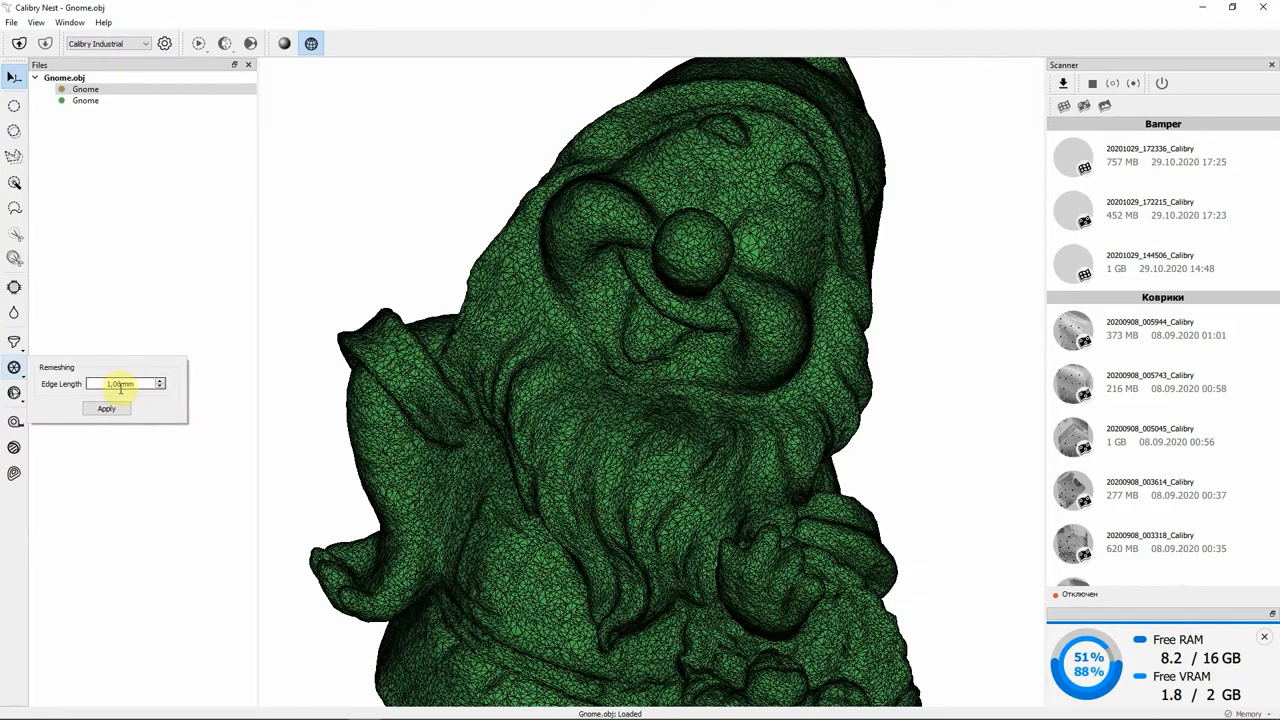
click(106, 409)
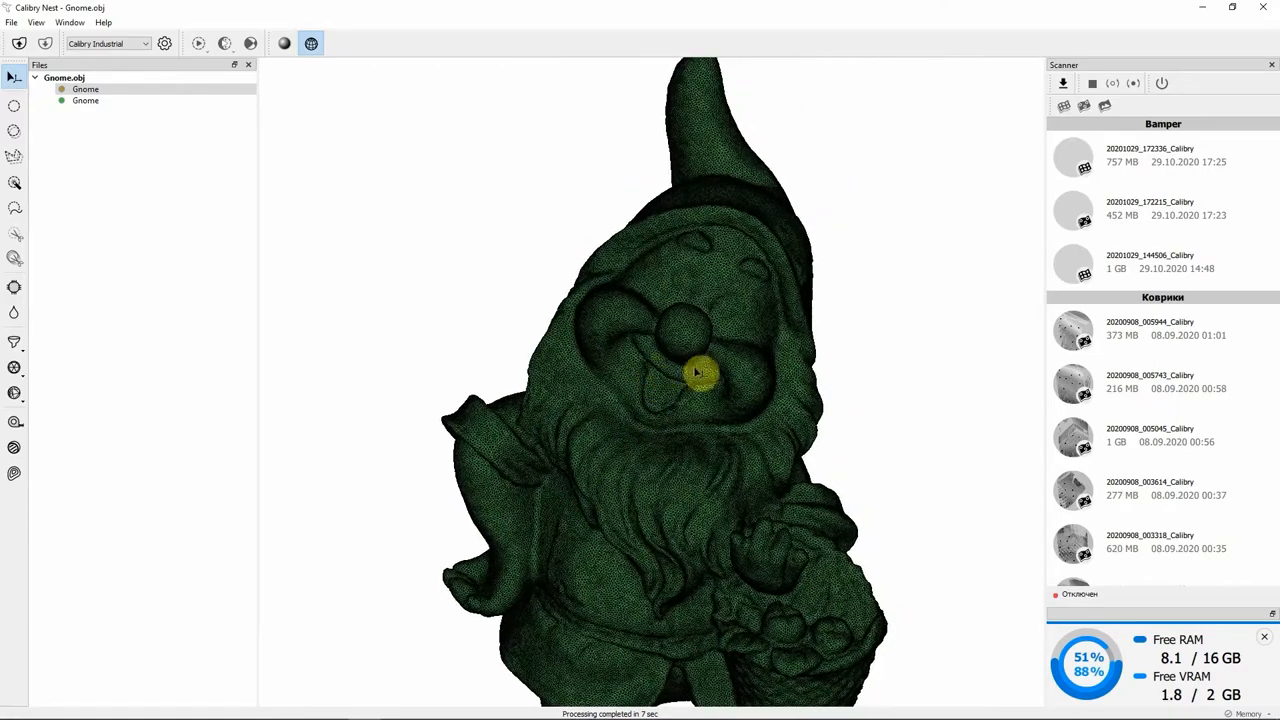
click(86, 100)
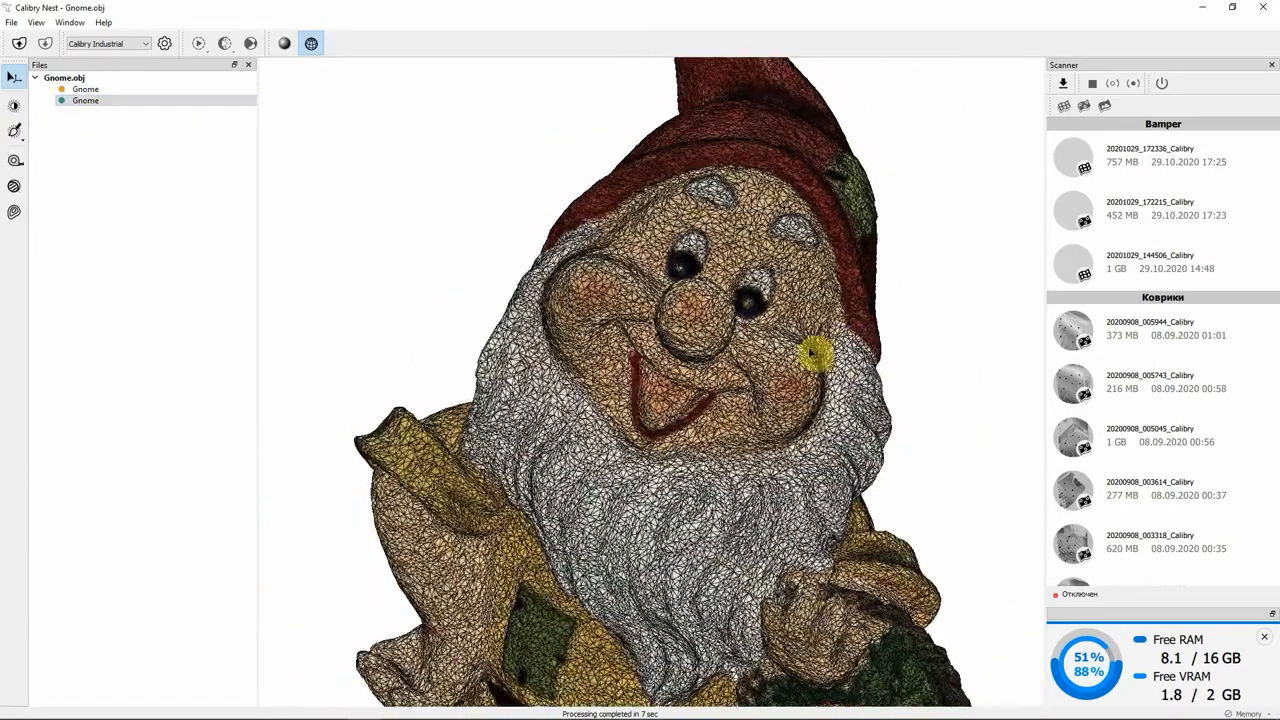
click(284, 43)
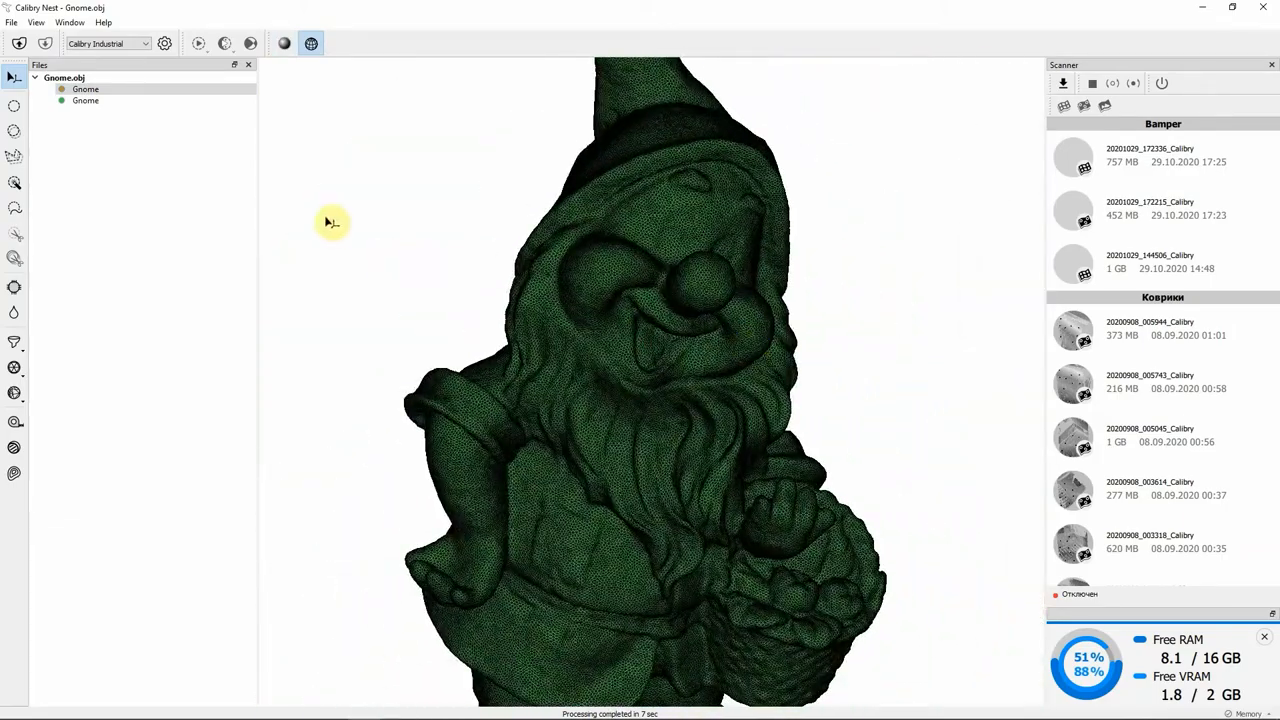
Simplify the mesh to 60% of original faces after trying an absolute 400000-face target
click(85, 89)
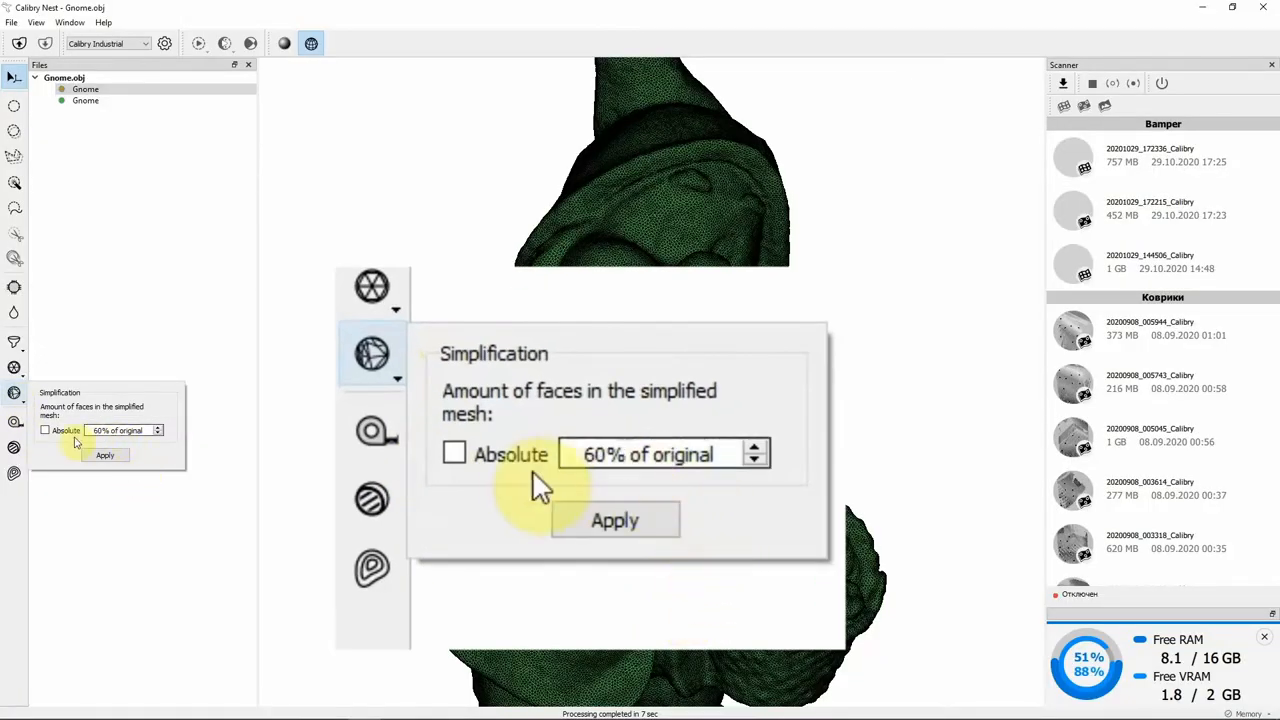
click(454, 453)
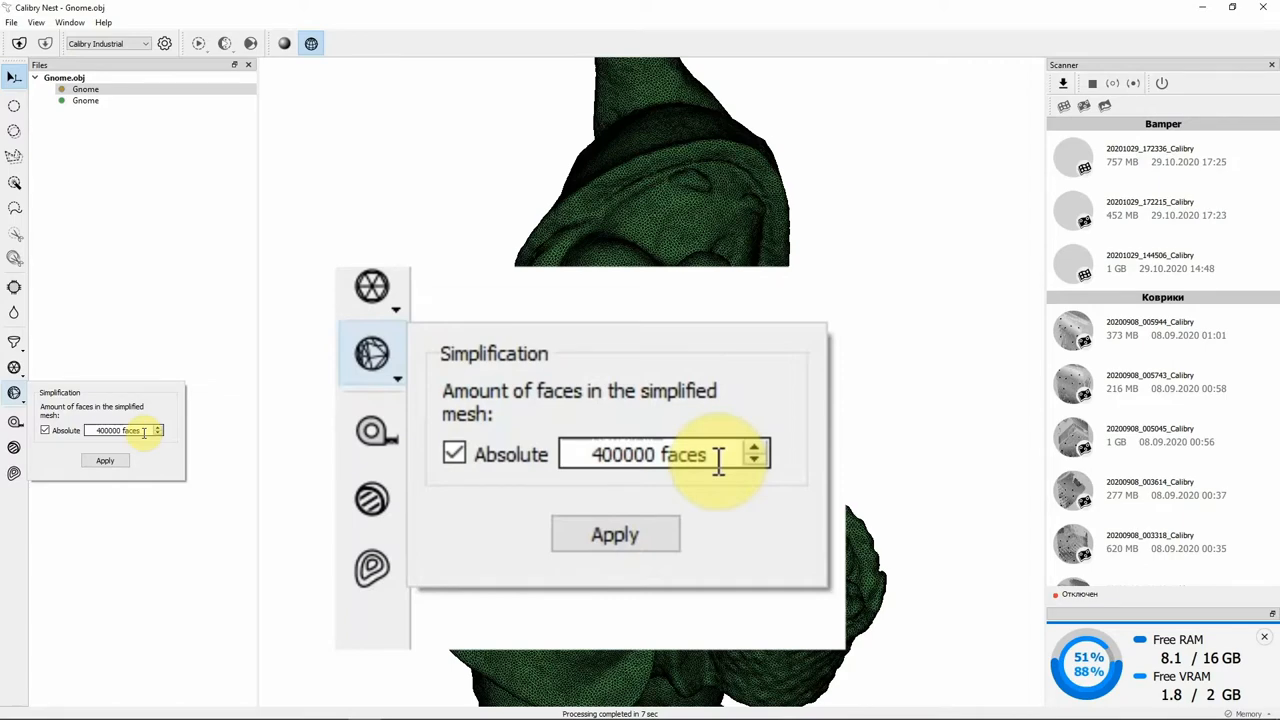
click(614, 534)
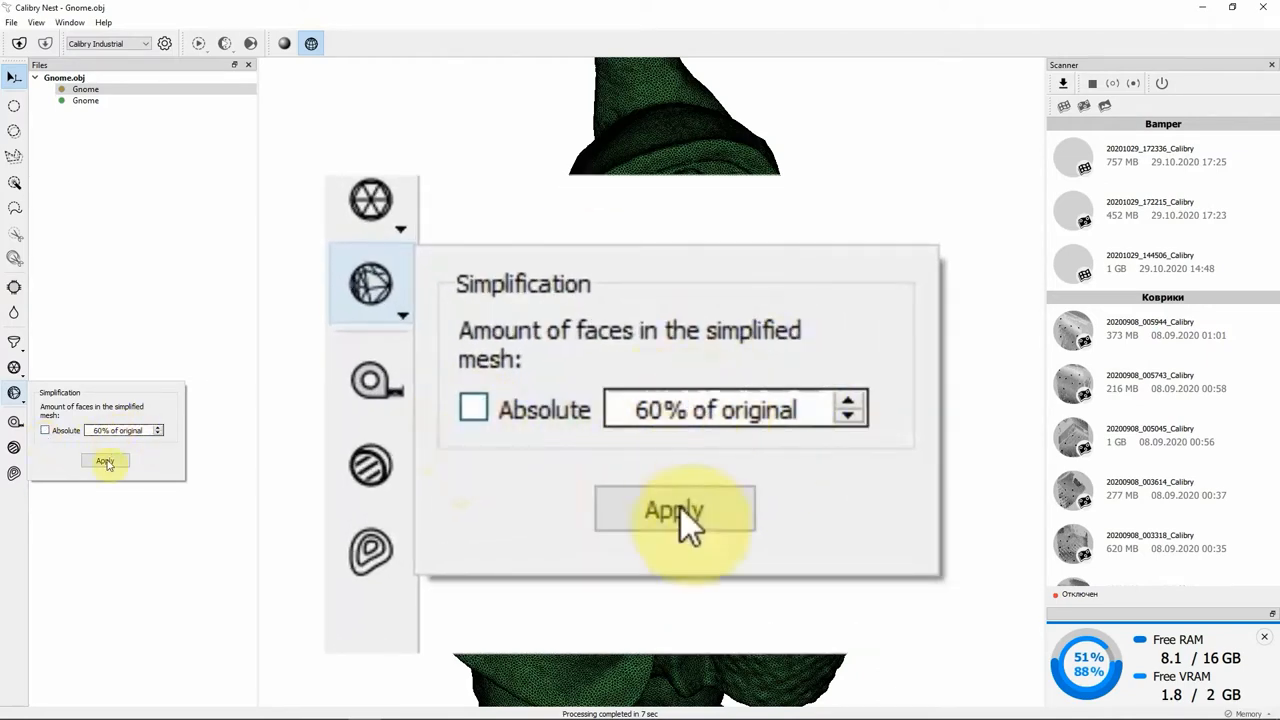
mouse_move(800, 470)
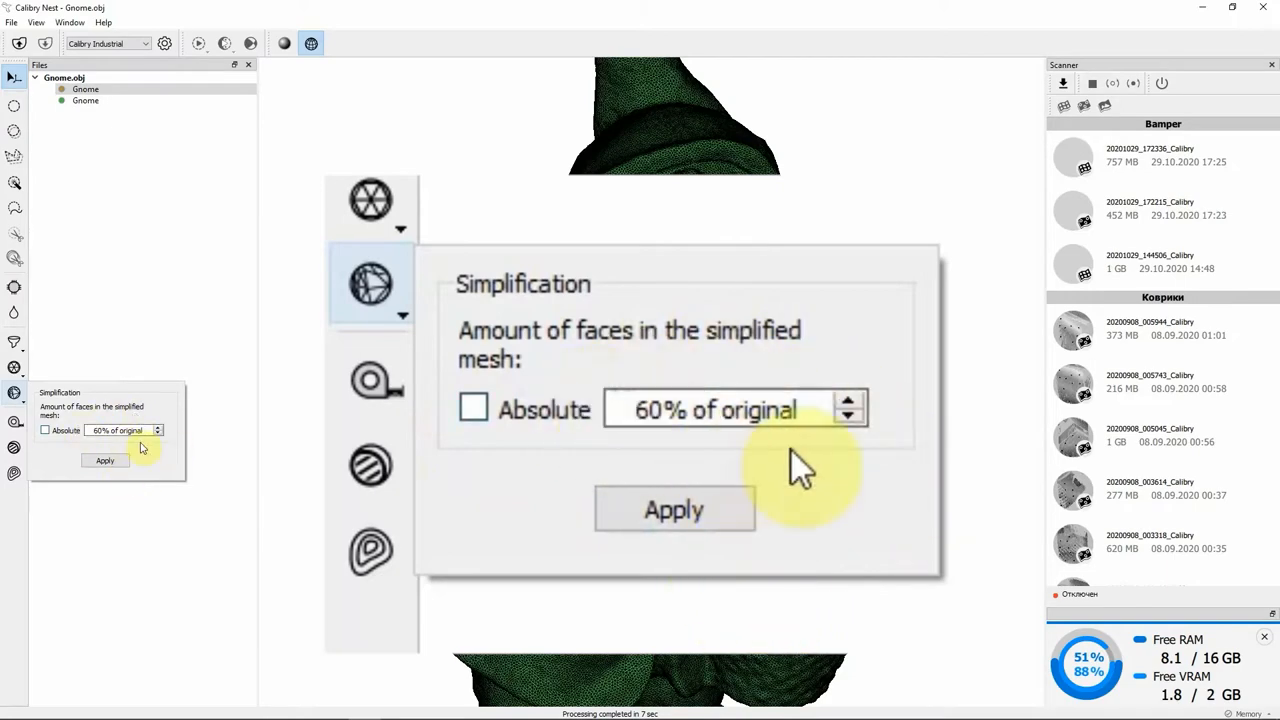
click(105, 461)
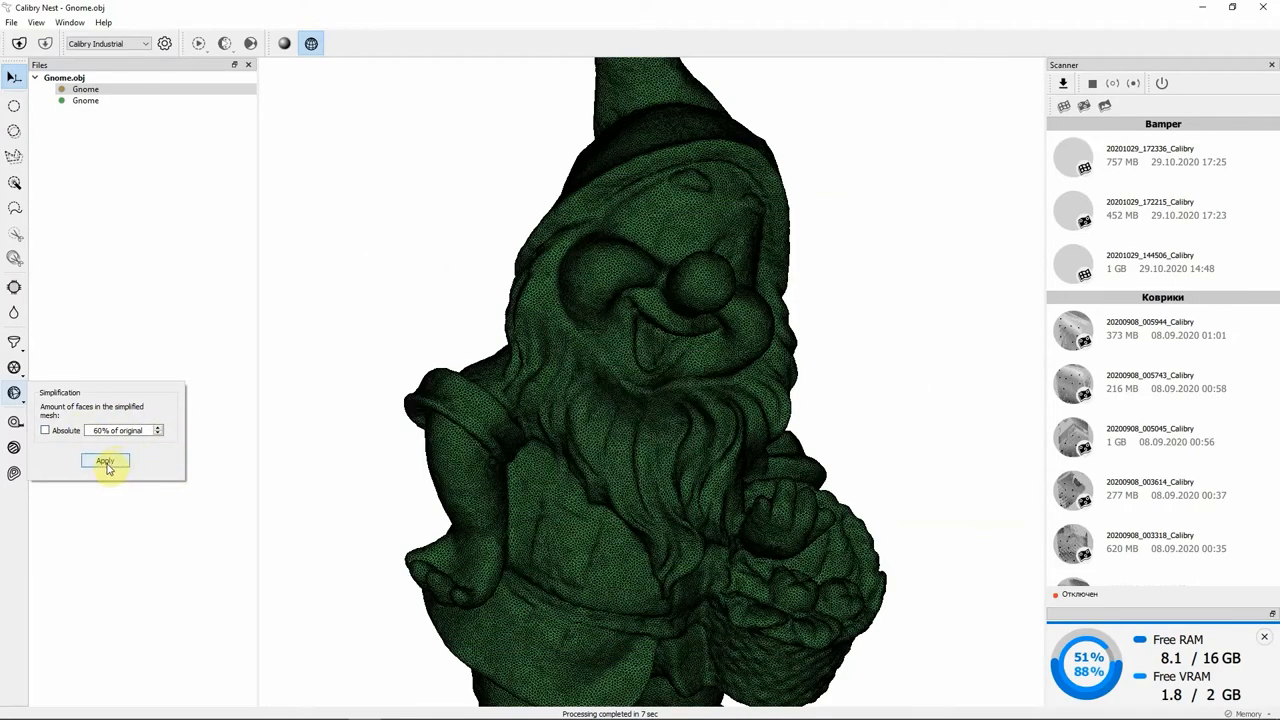
click(105, 462)
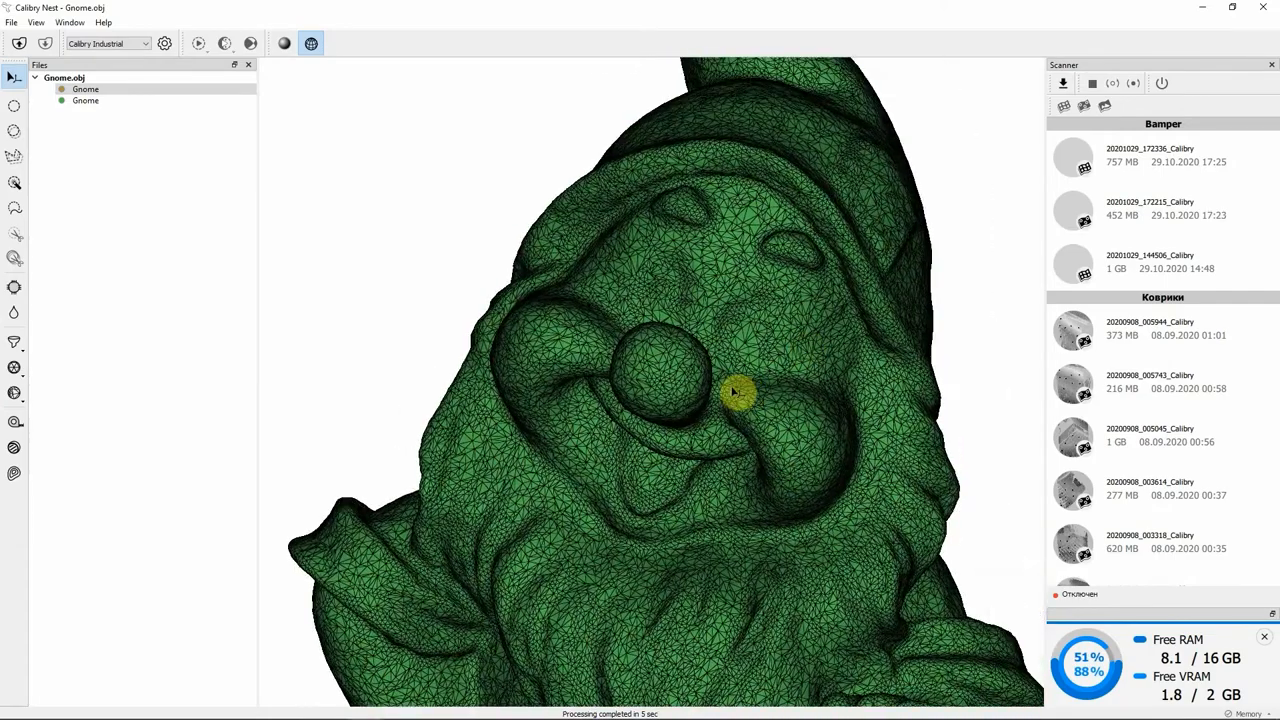
Zoom out, switch to solid shading and orbit to inspect the gnome's back and base
drag(730, 391, 765, 387)
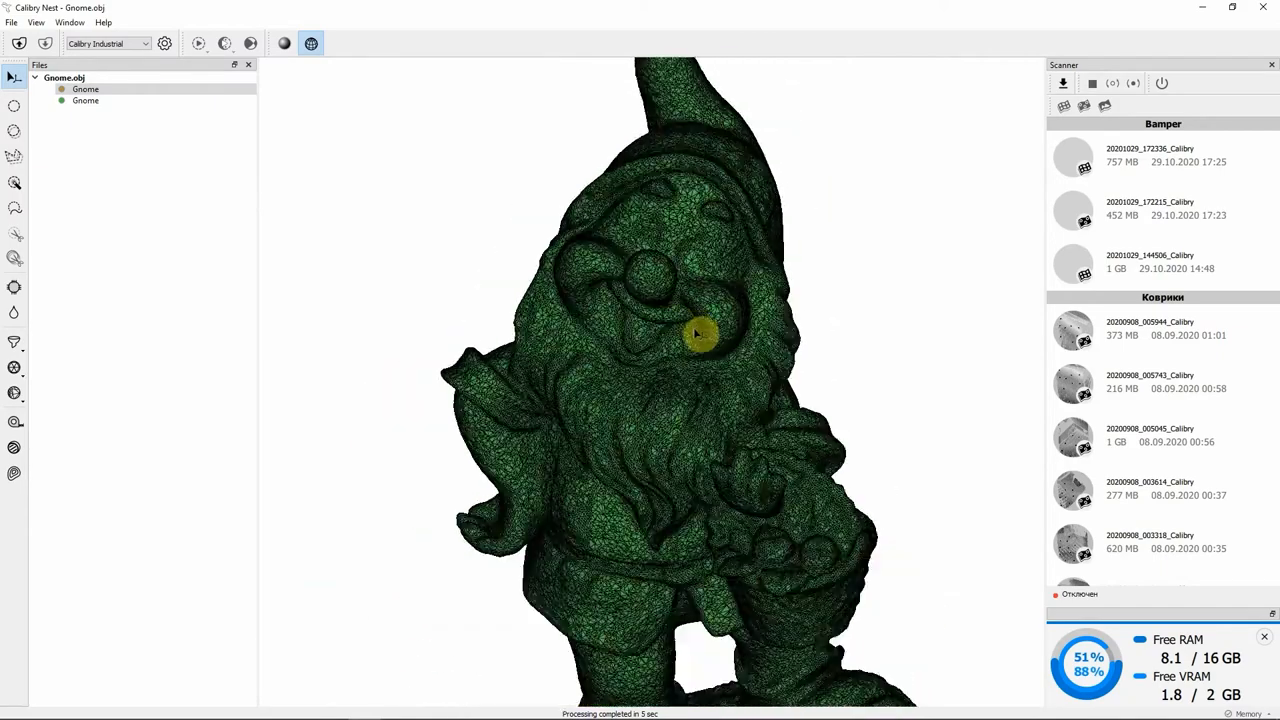
click(284, 43)
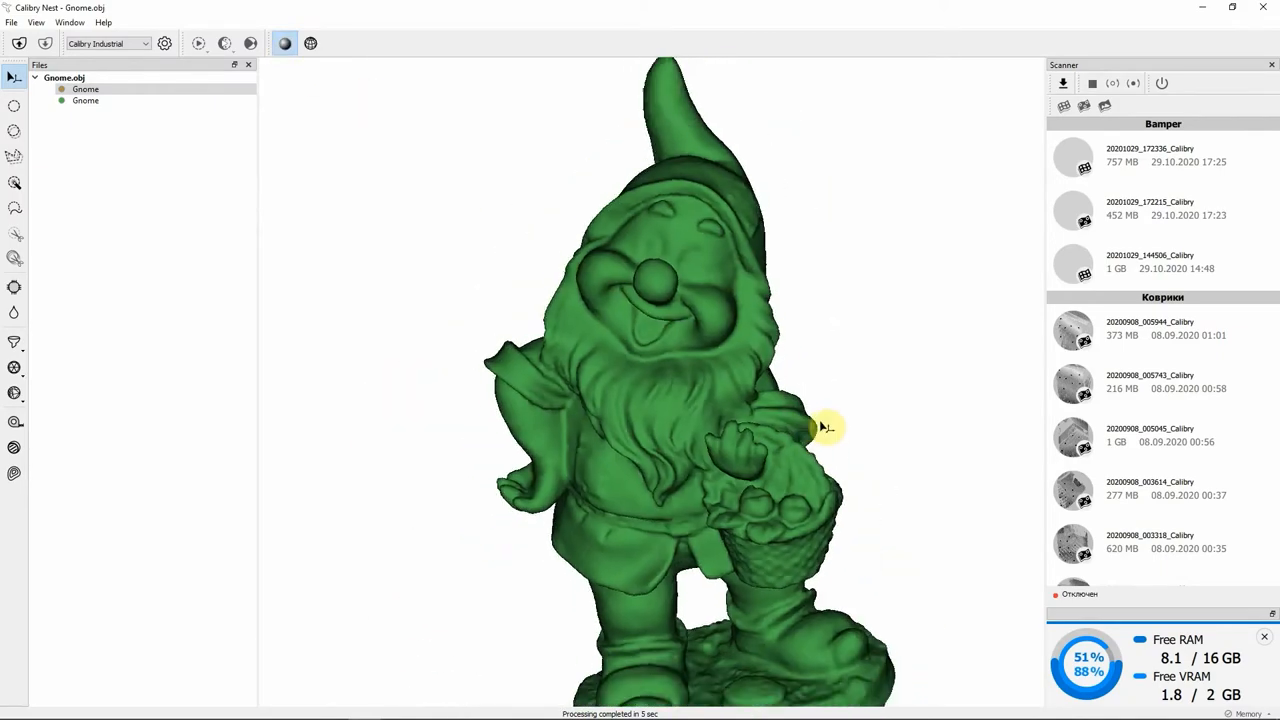
drag(825, 427, 740, 400)
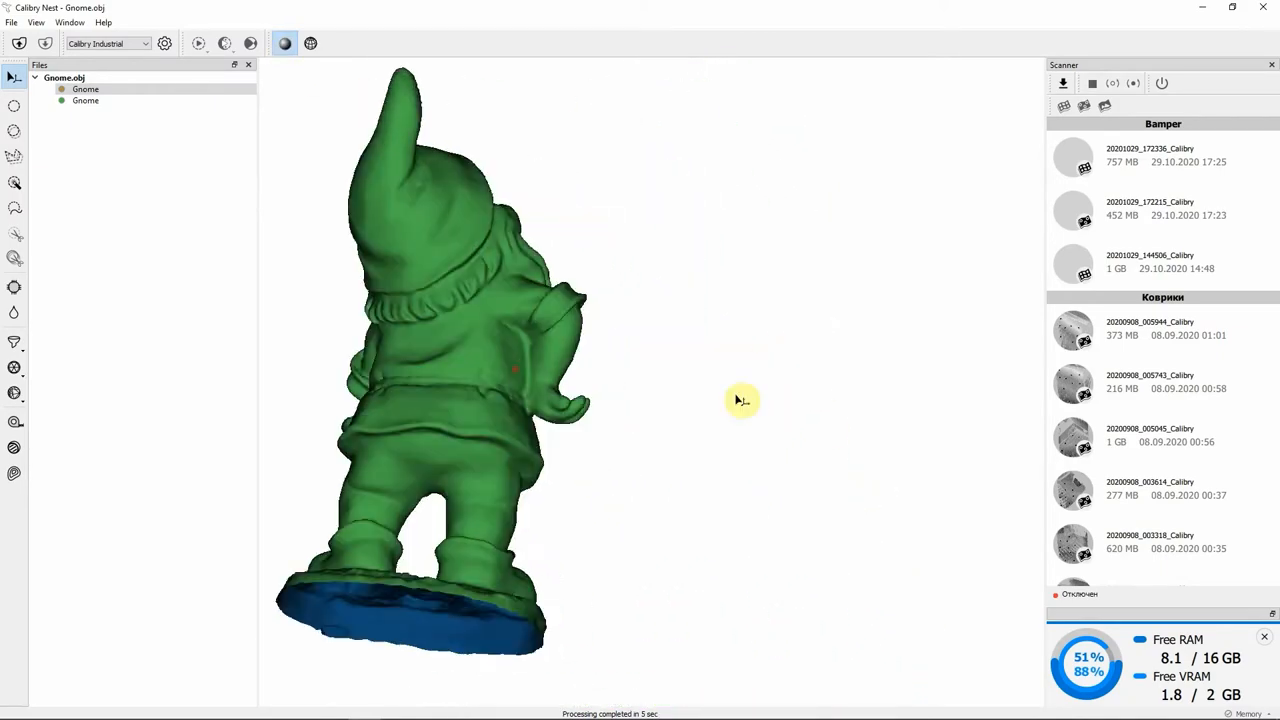
drag(740, 400, 650, 377)
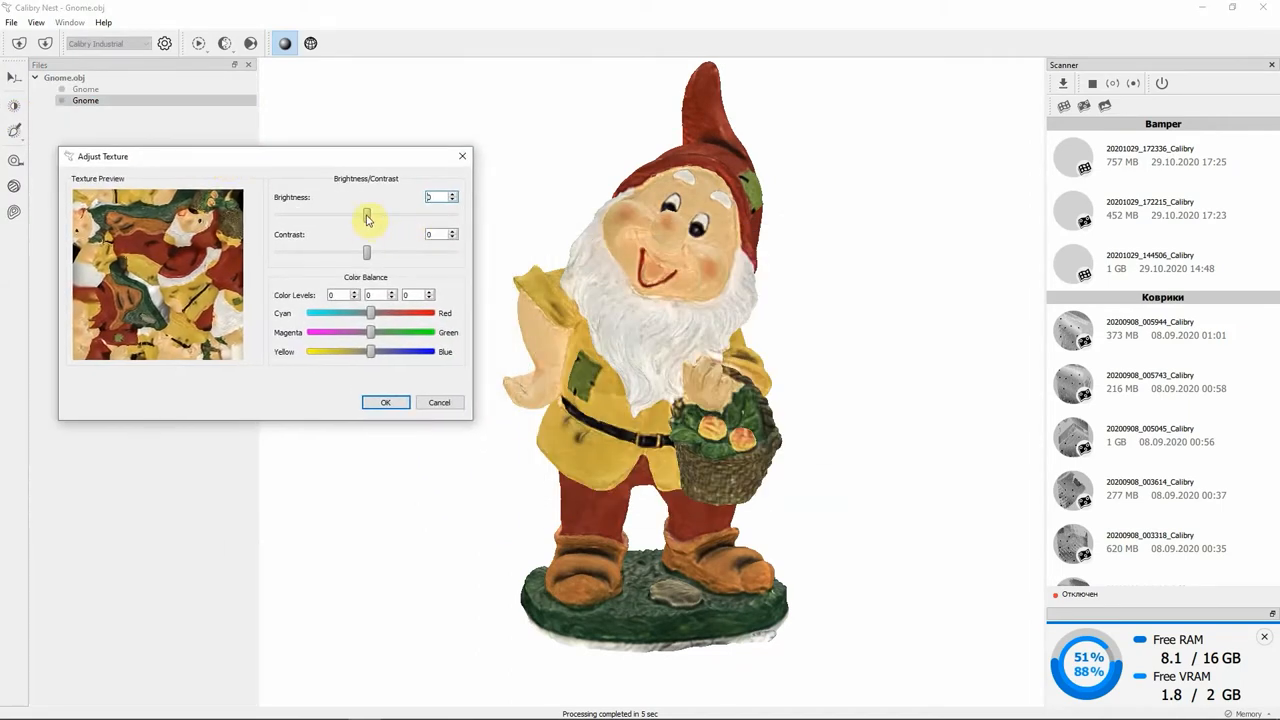
Apply Brightness 6, Contrast -1 and Color Levels 0/-1/8 to the Gnome texture
drag(367, 216, 361, 216)
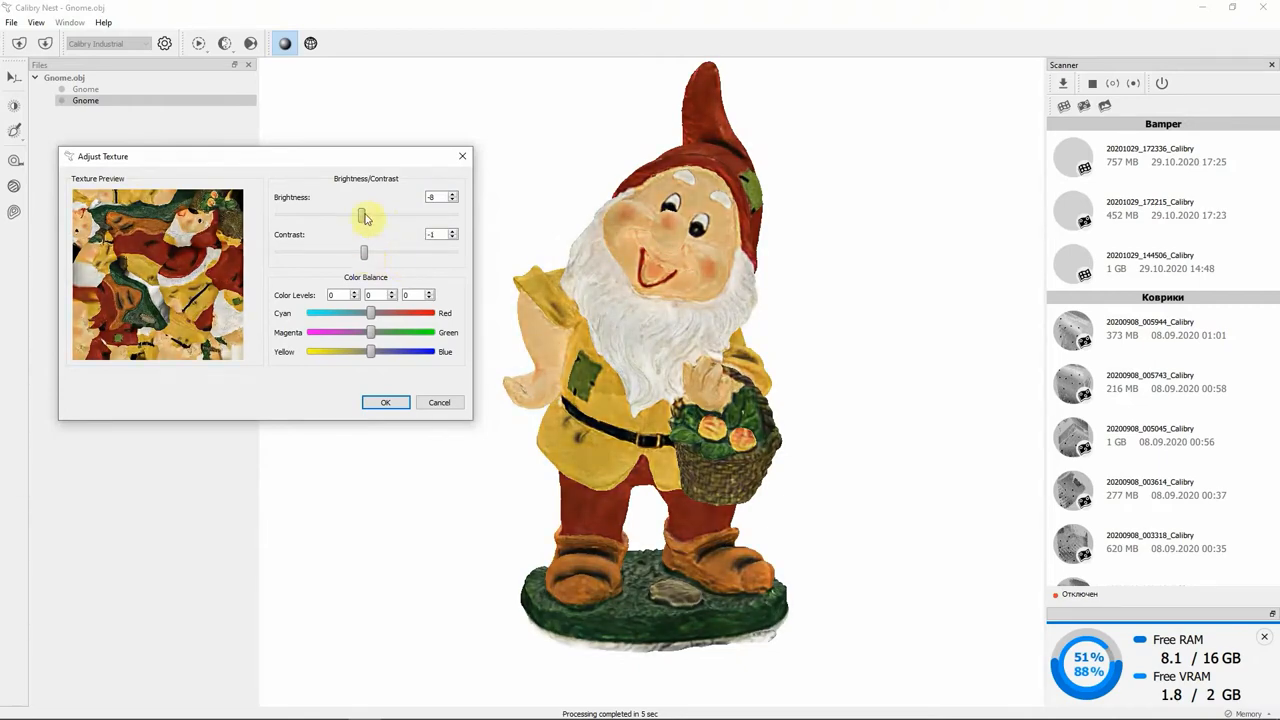
drag(363, 215, 370, 215)
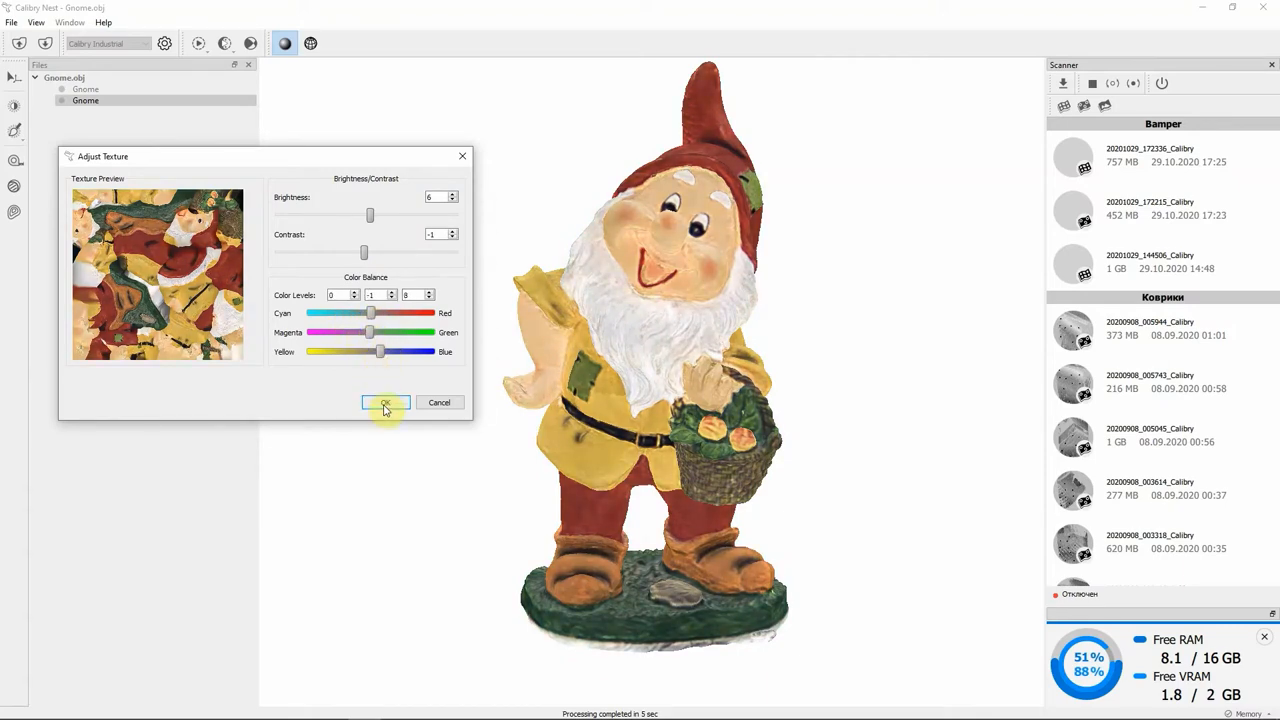
click(385, 402)
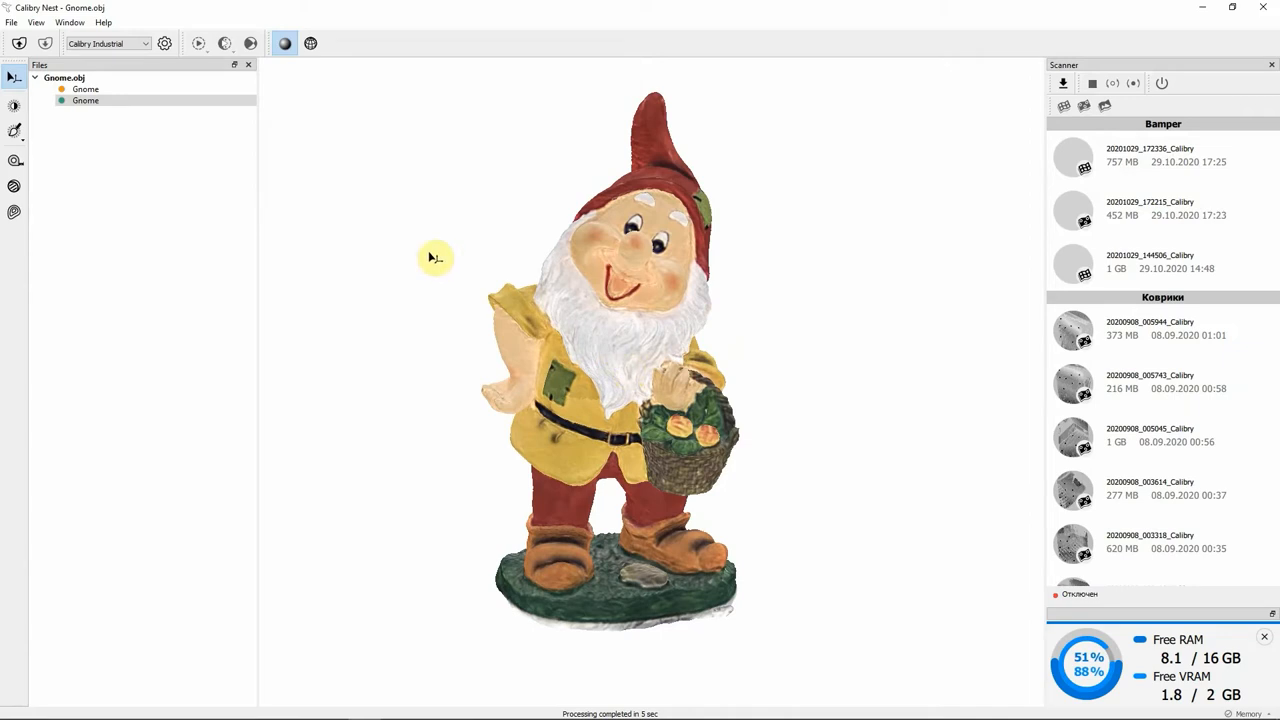
click(86, 100)
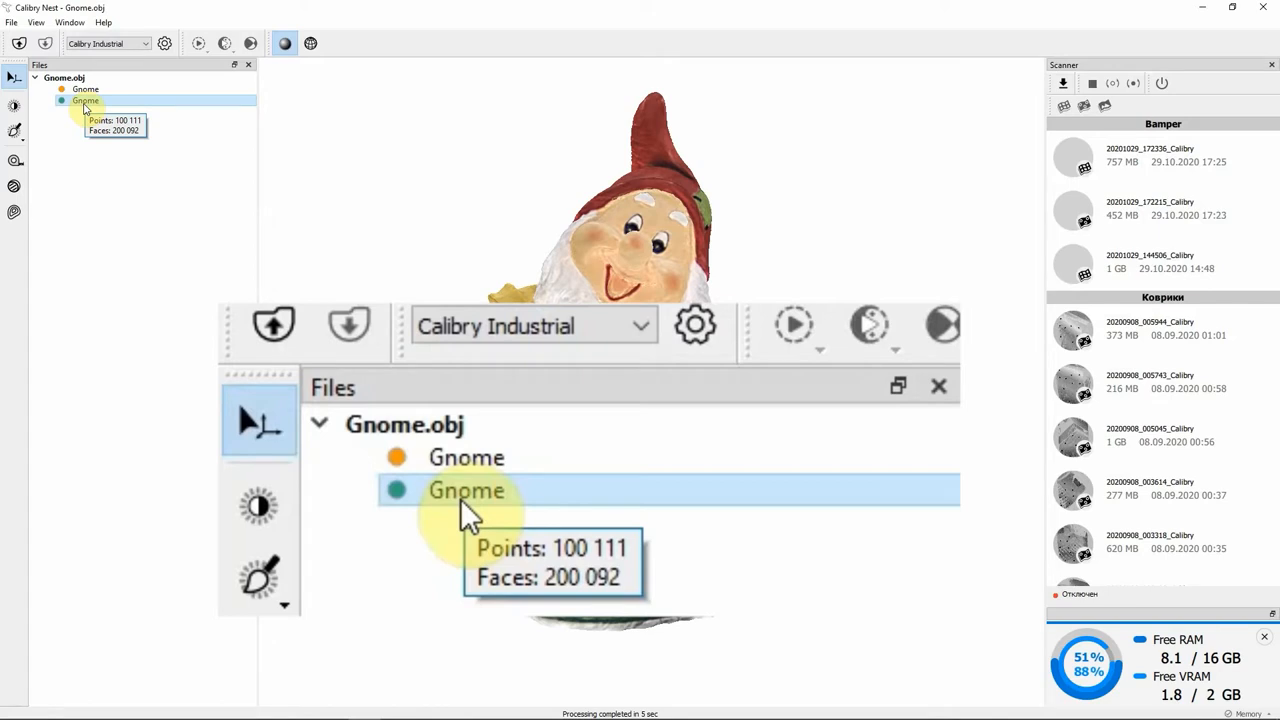
click(466, 457)
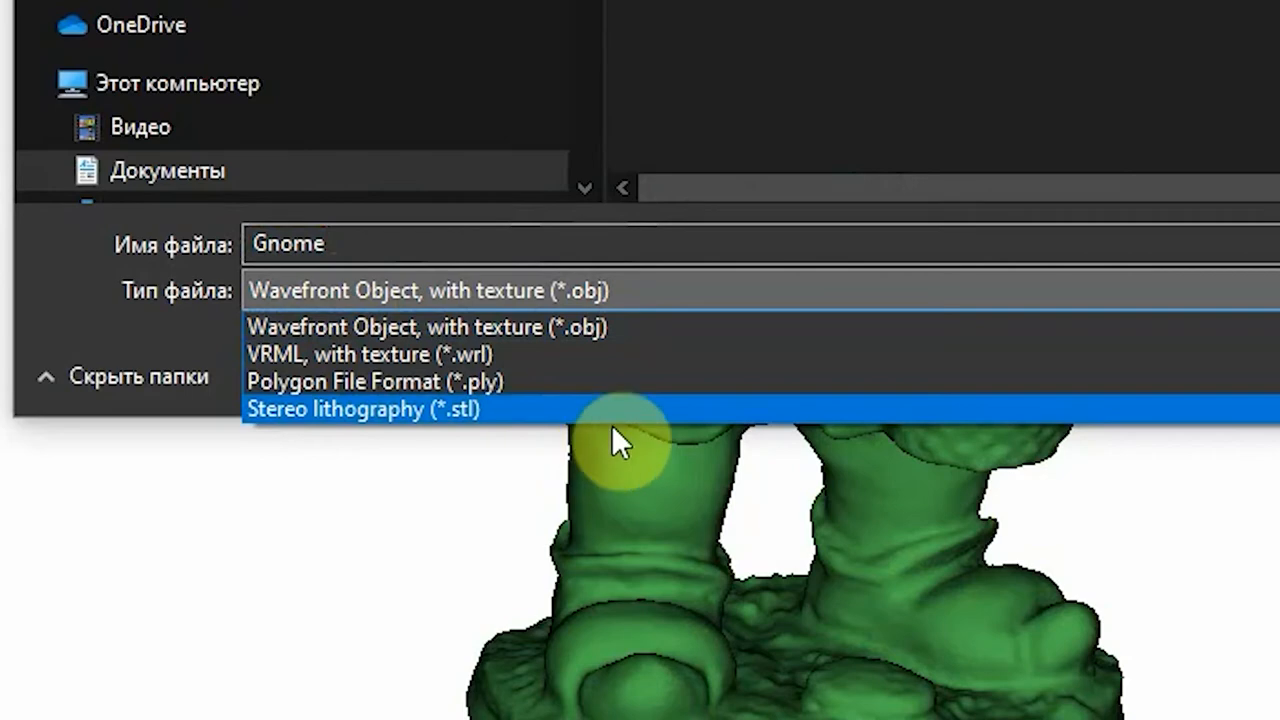
mouse_move(525, 358)
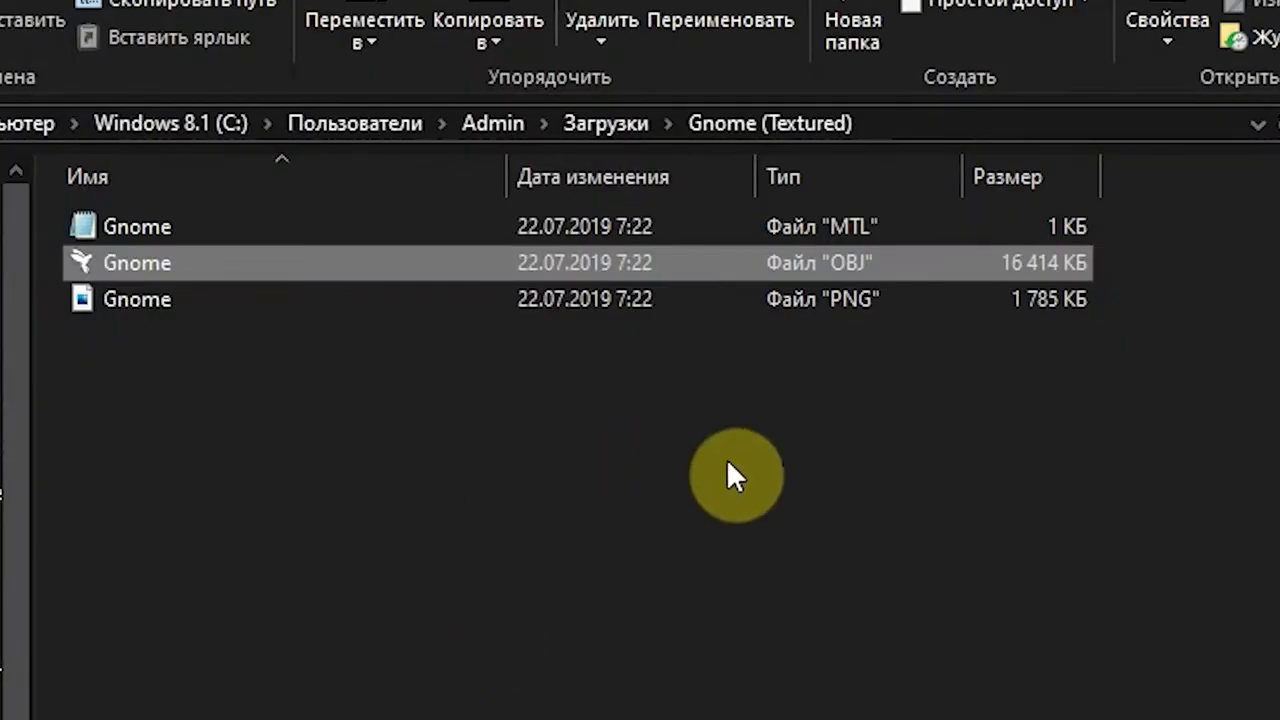
mouse_move(885, 270)
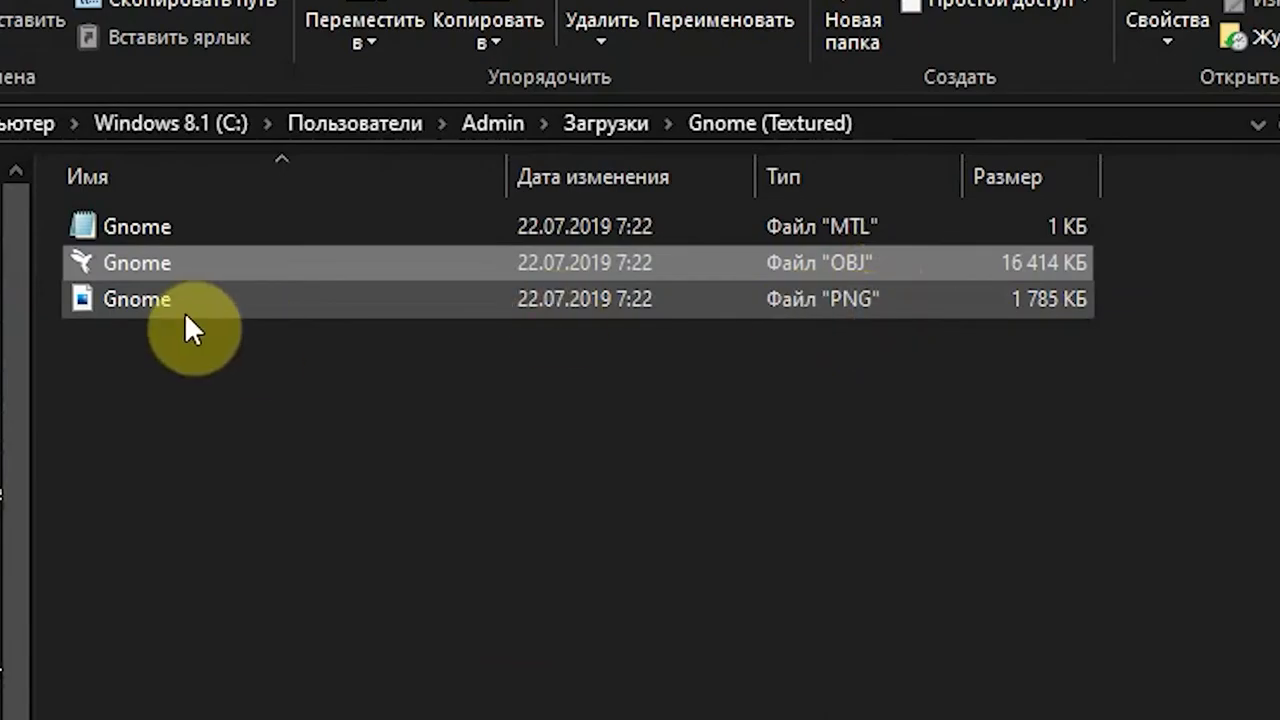
Open the Gnome PNG texture map from the Gnome (Textured) folder
double_click(136, 299)
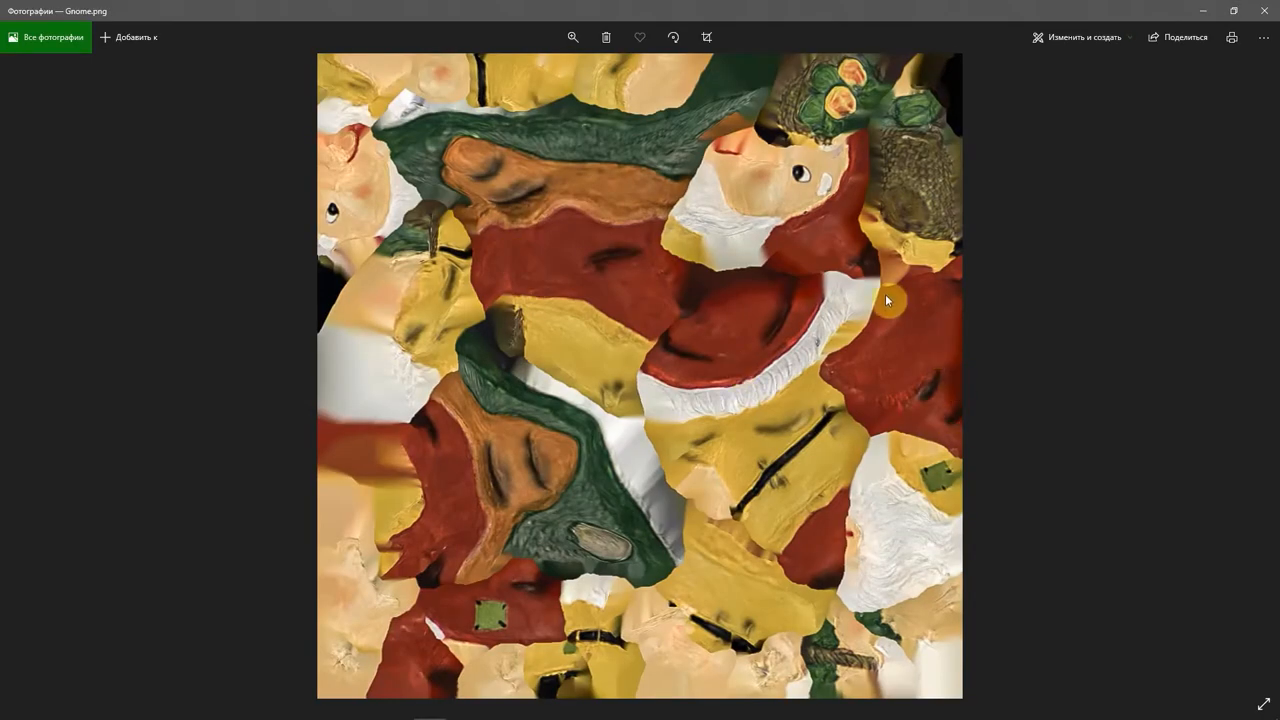
mouse_move(1158, 418)
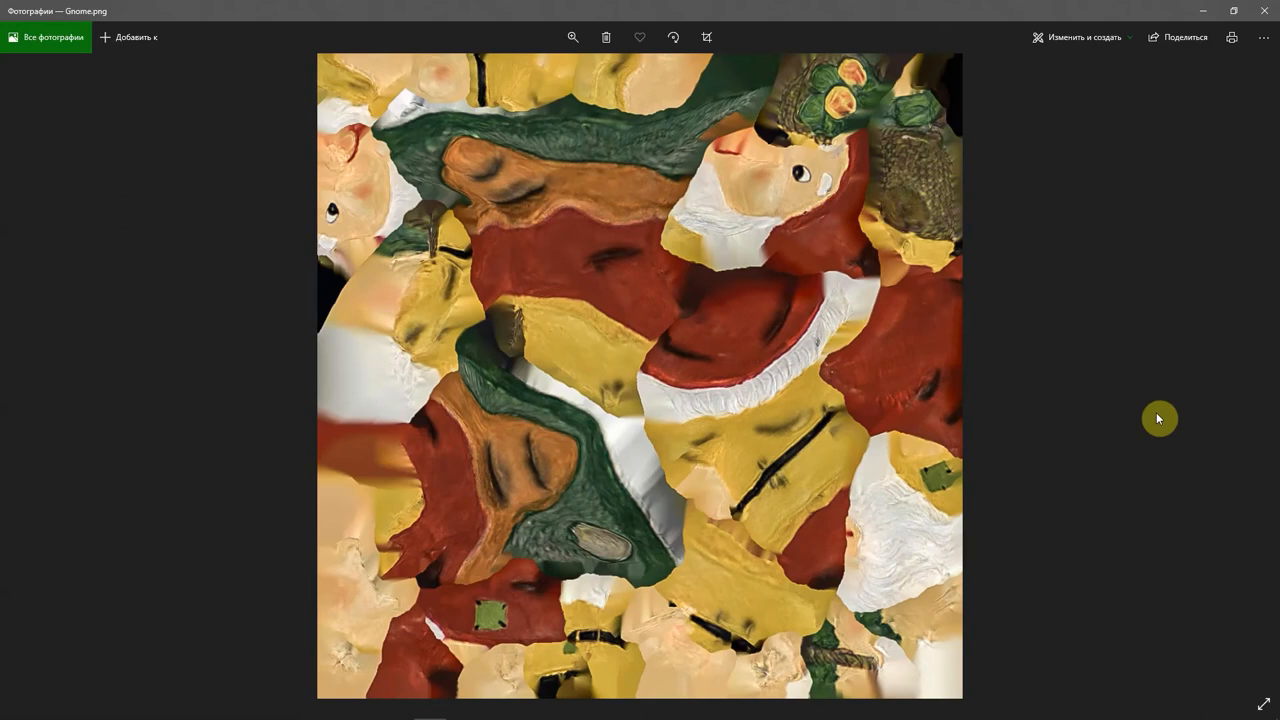
mouse_move(1096, 410)
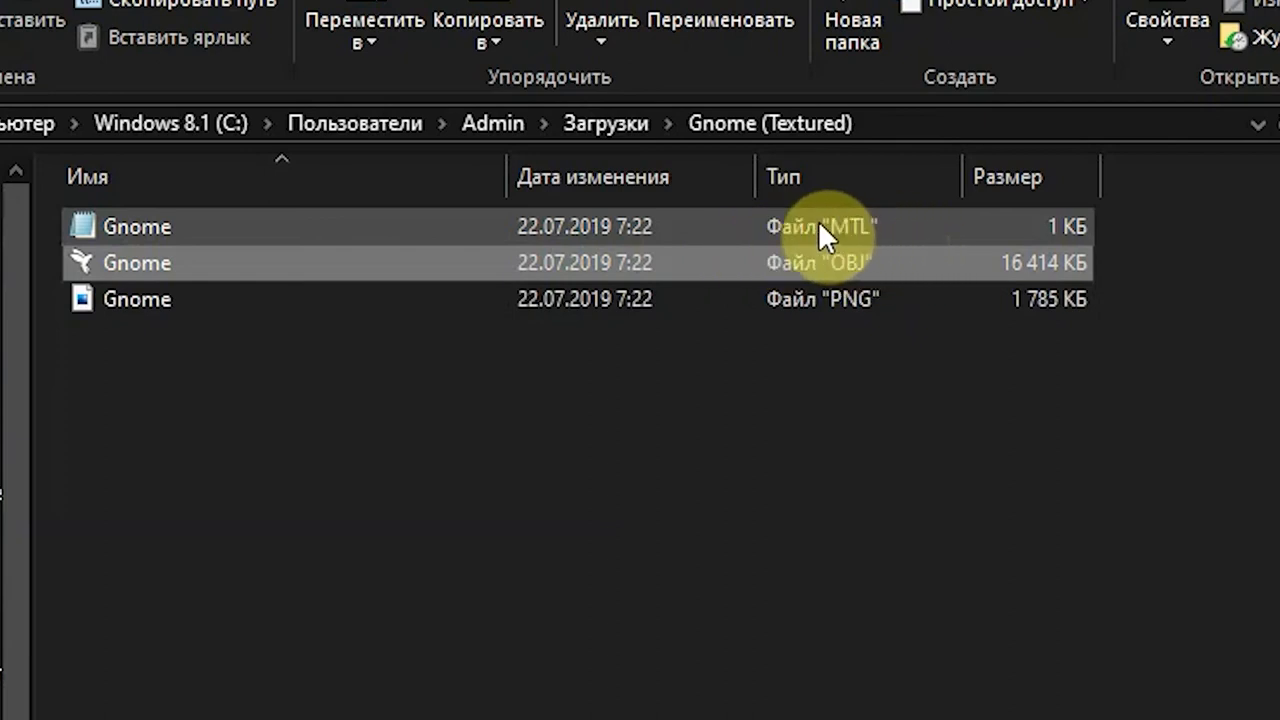
mouse_move(655, 260)
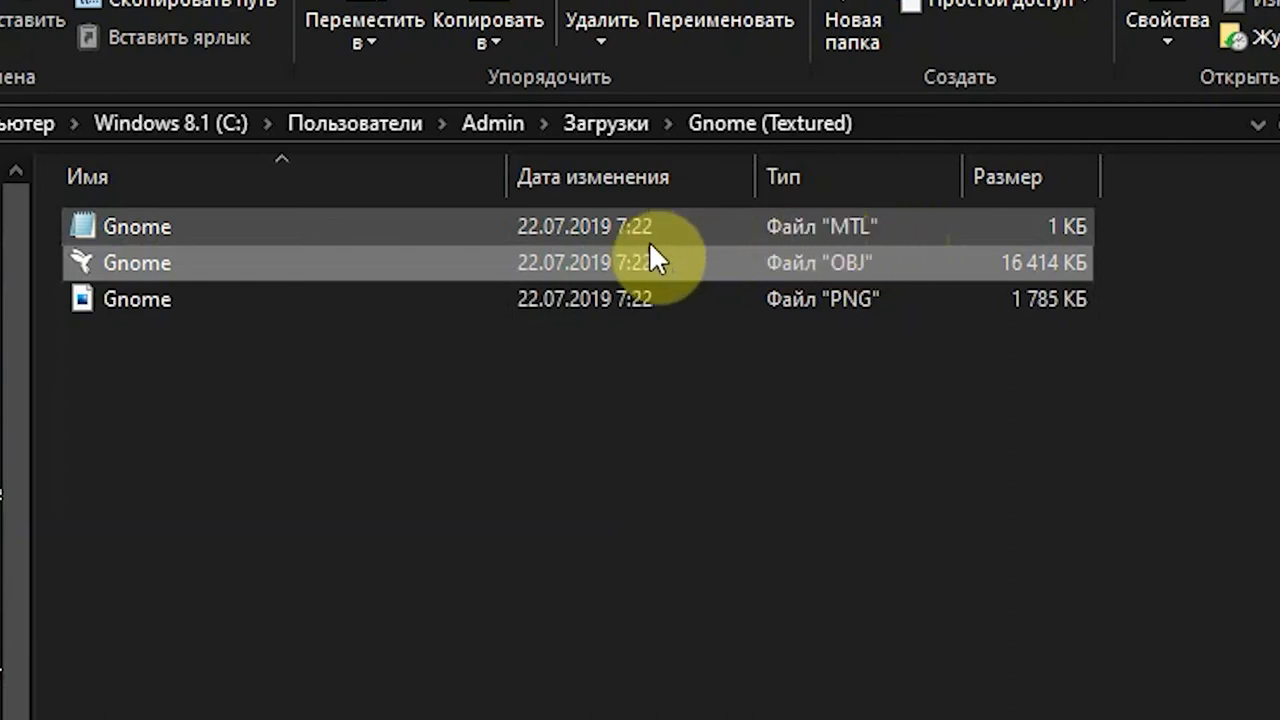
mouse_move(903, 237)
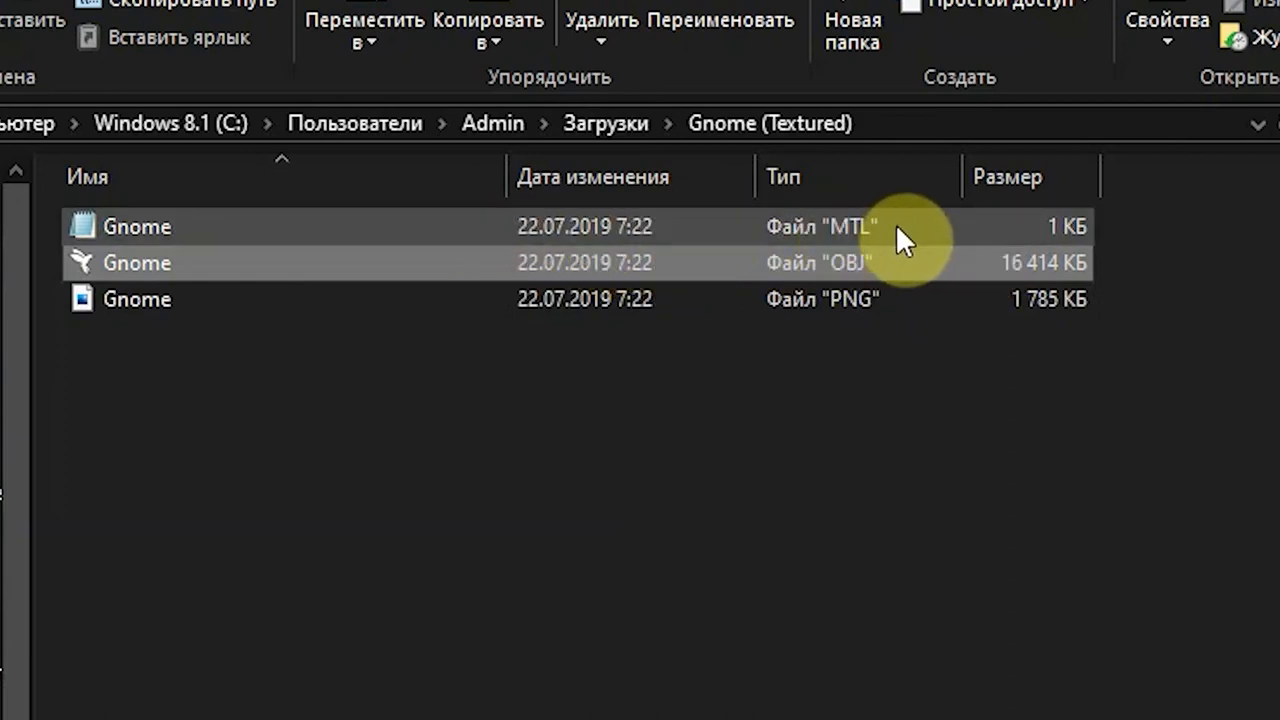